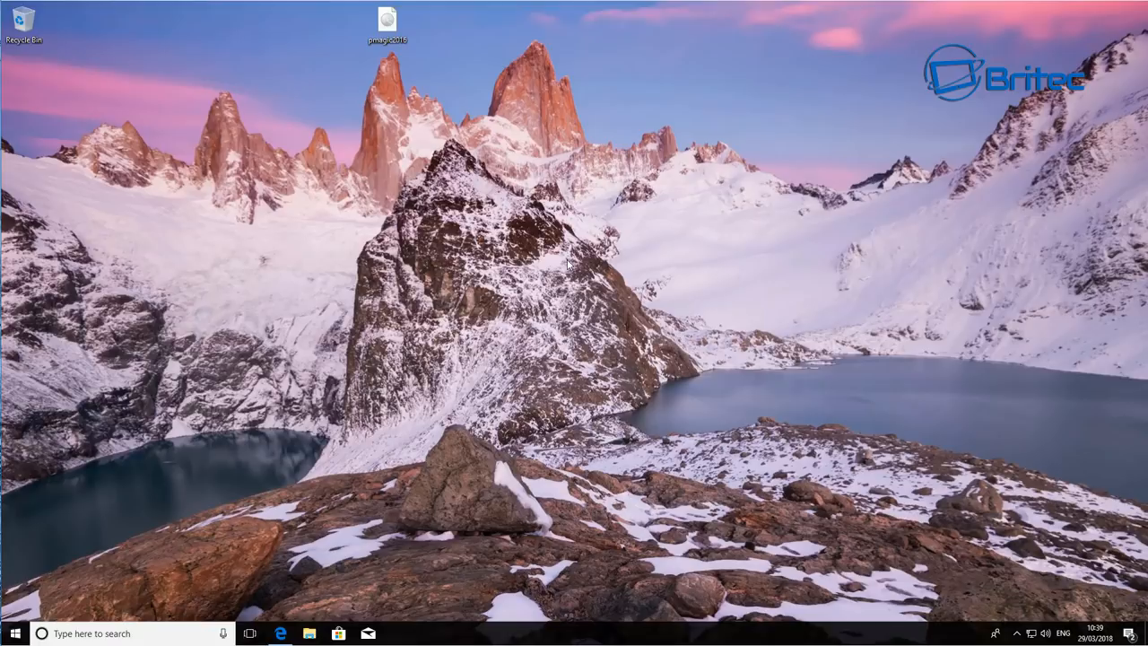
- Launch Microsoft Edge from the taskbar to reach rufus.akeo.ie
click(281, 634)
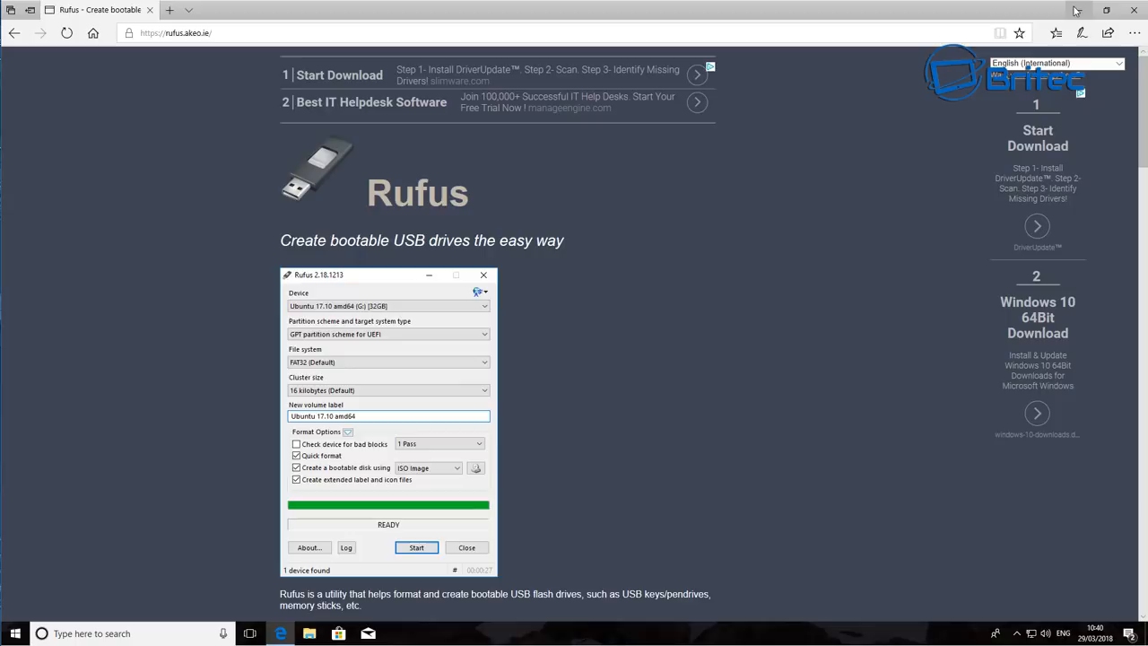
- Scroll to the rufus-2.18p.exe download, run it, and answer the update-check prompt
scroll(down, 3)
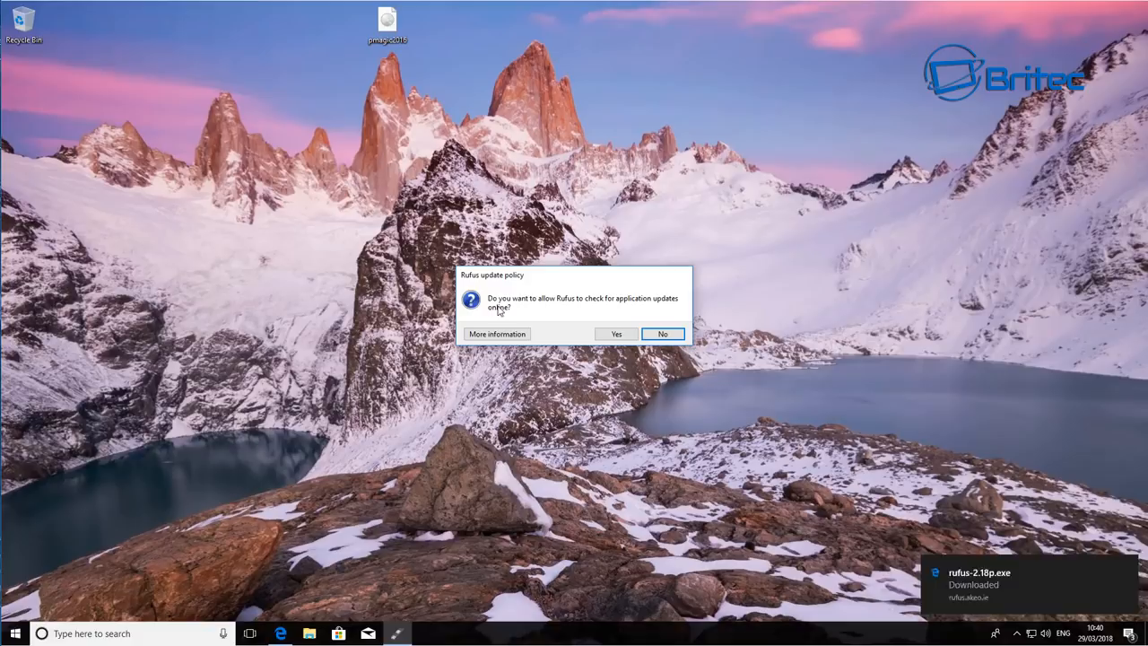
click(661, 334)
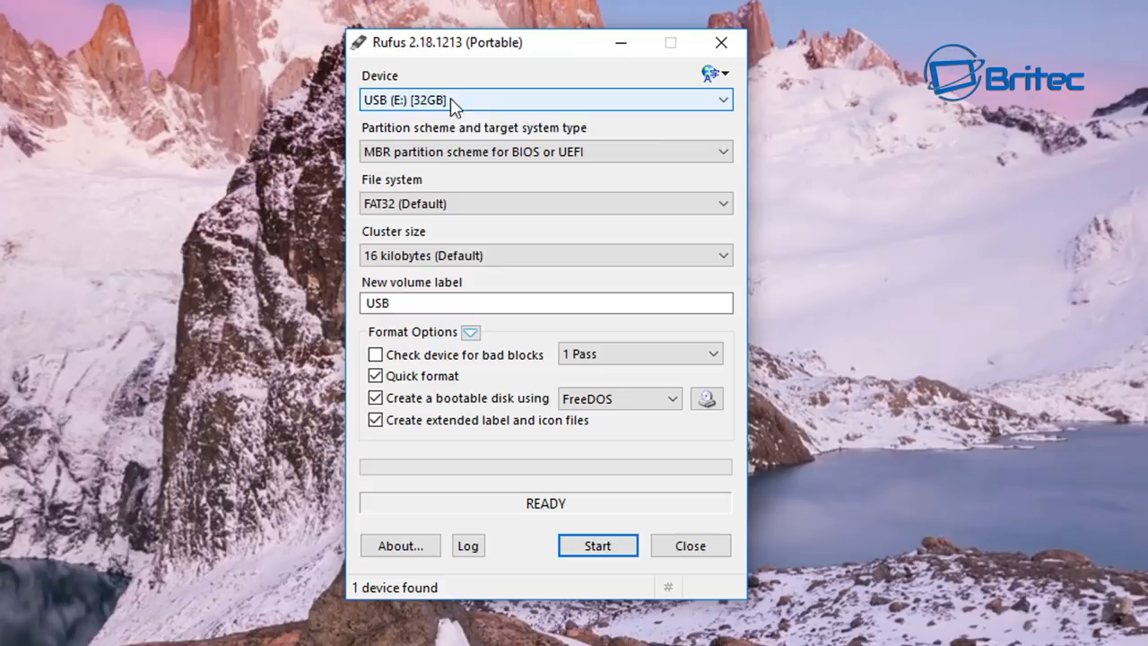
mouse_move(592, 150)
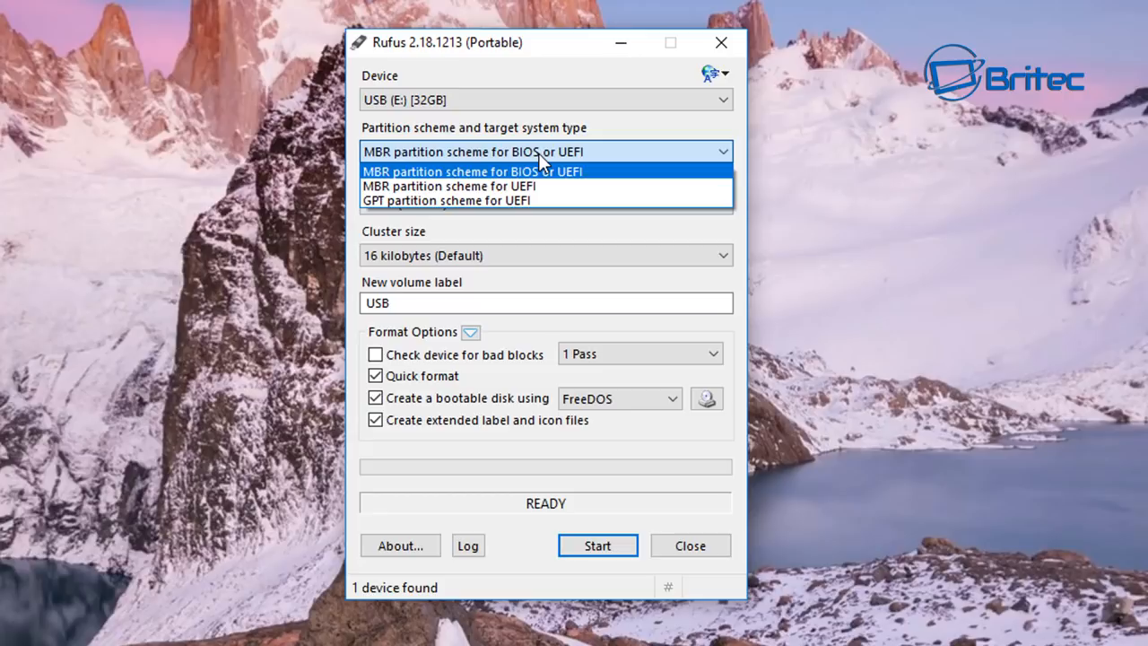
click(470, 172)
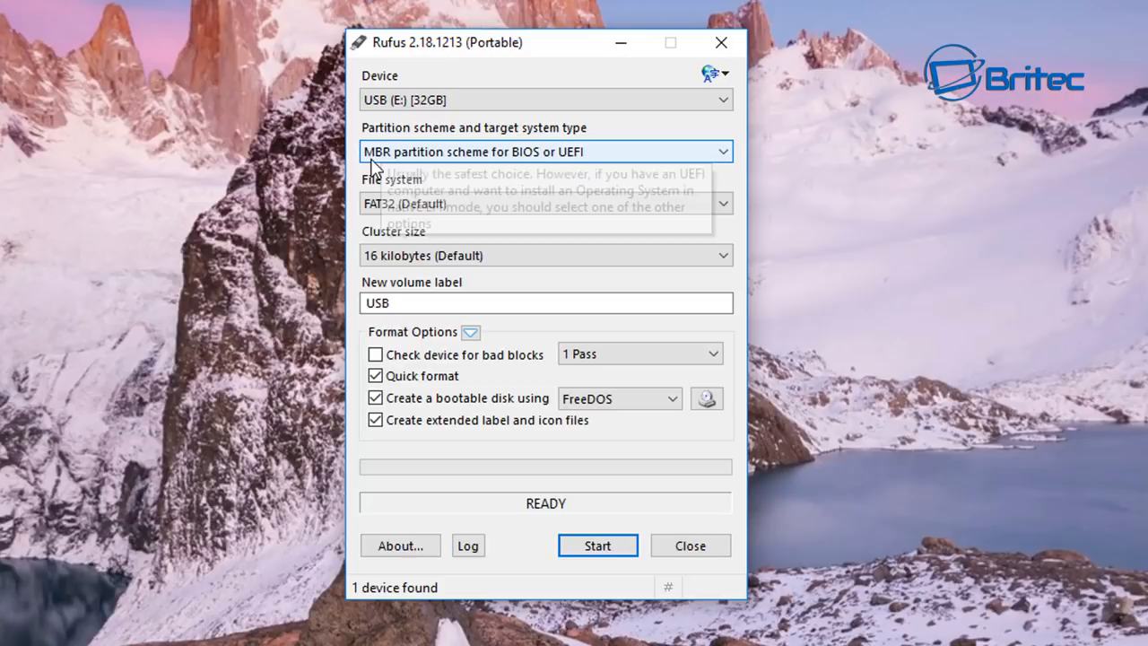
mouse_move(453, 160)
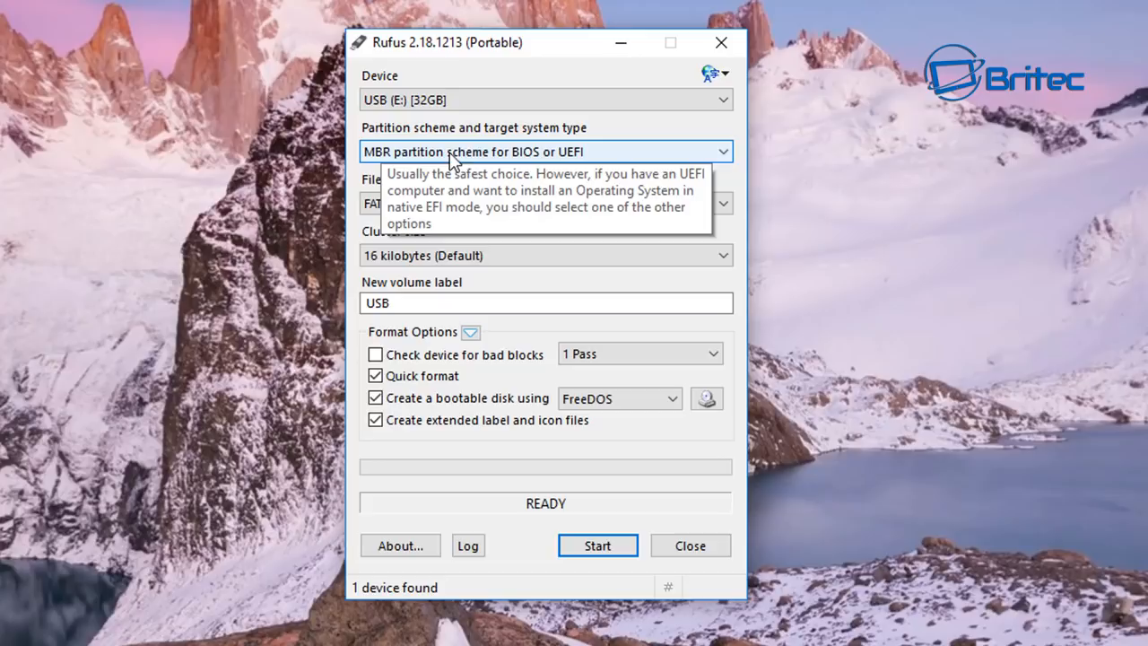
mouse_move(470, 298)
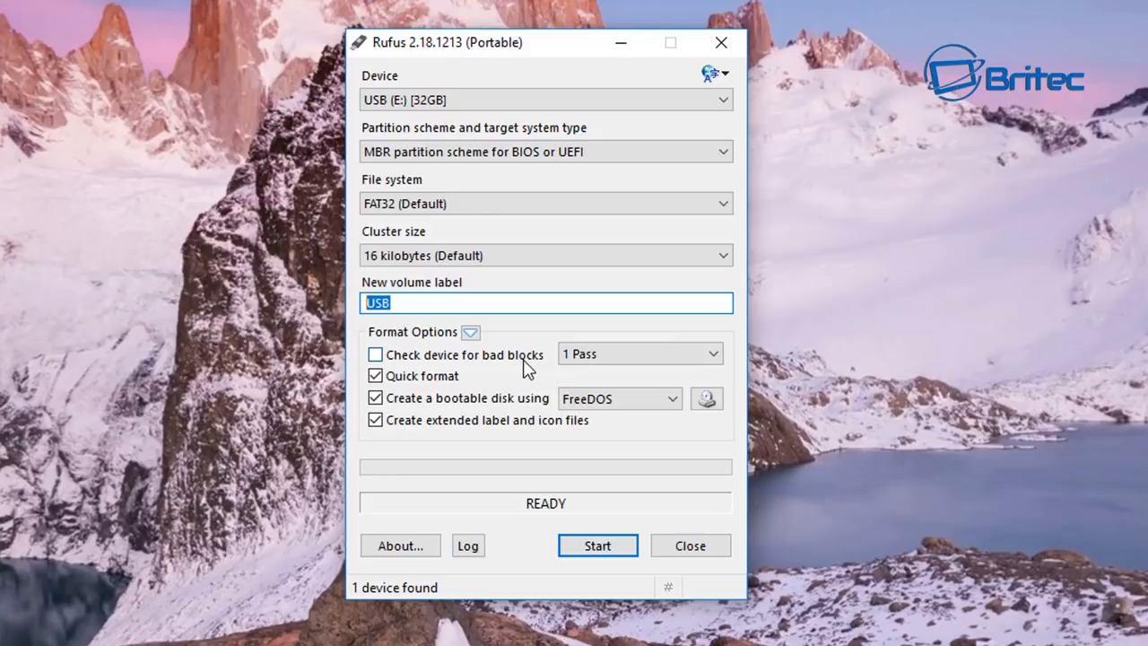
- Label the volume PMagic and load the pmagic2016 ISO as the boot image
text(PMagic)
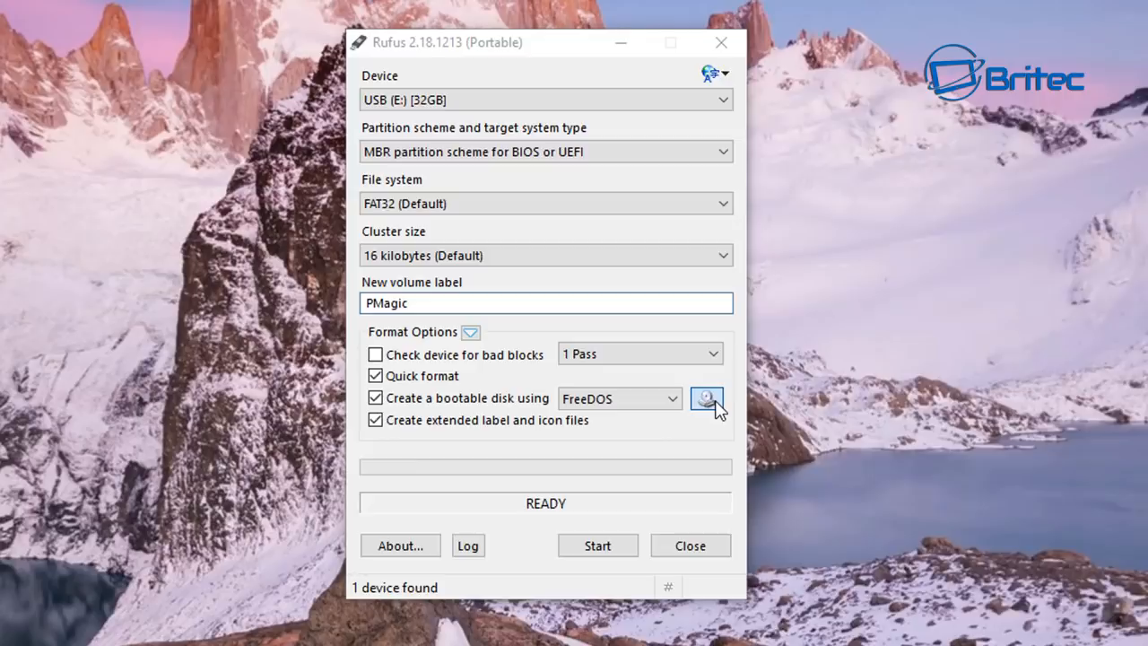
click(707, 398)
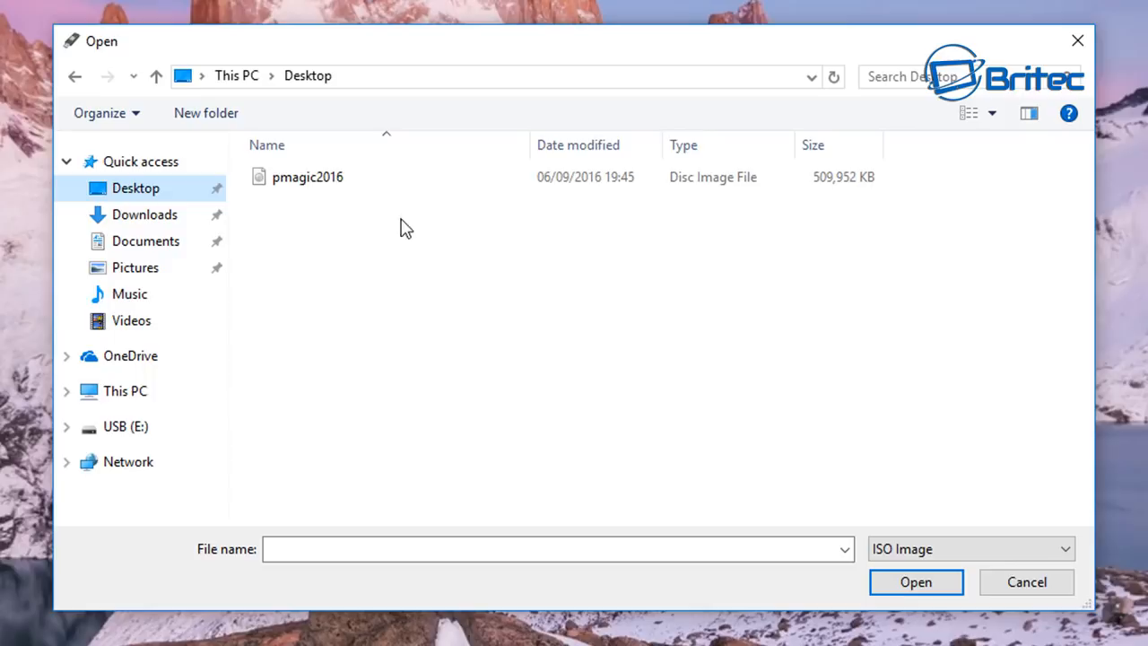
double_click(307, 177)
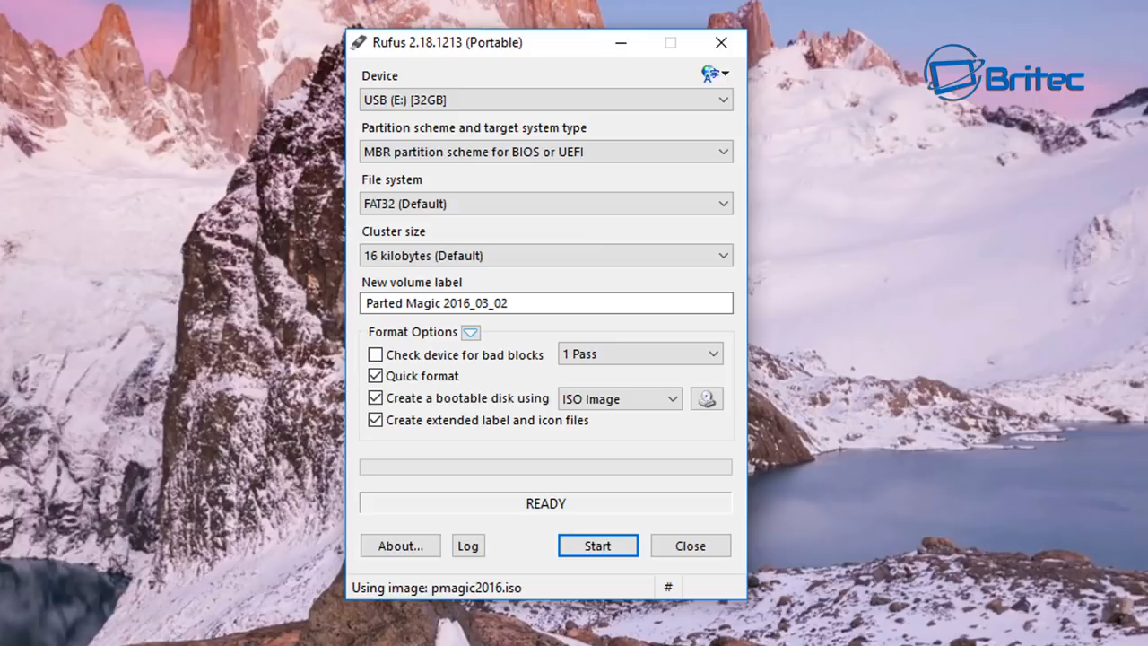
mouse_move(686, 151)
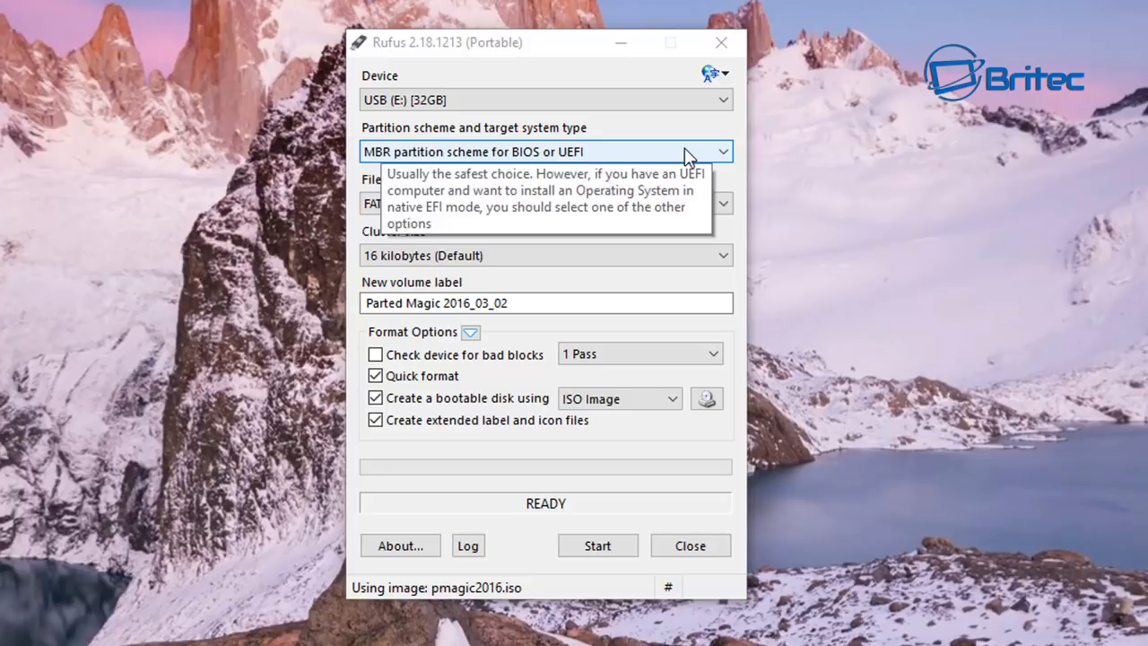
- Keep the partition scheme as MBR for BIOS or UEFI
click(722, 151)
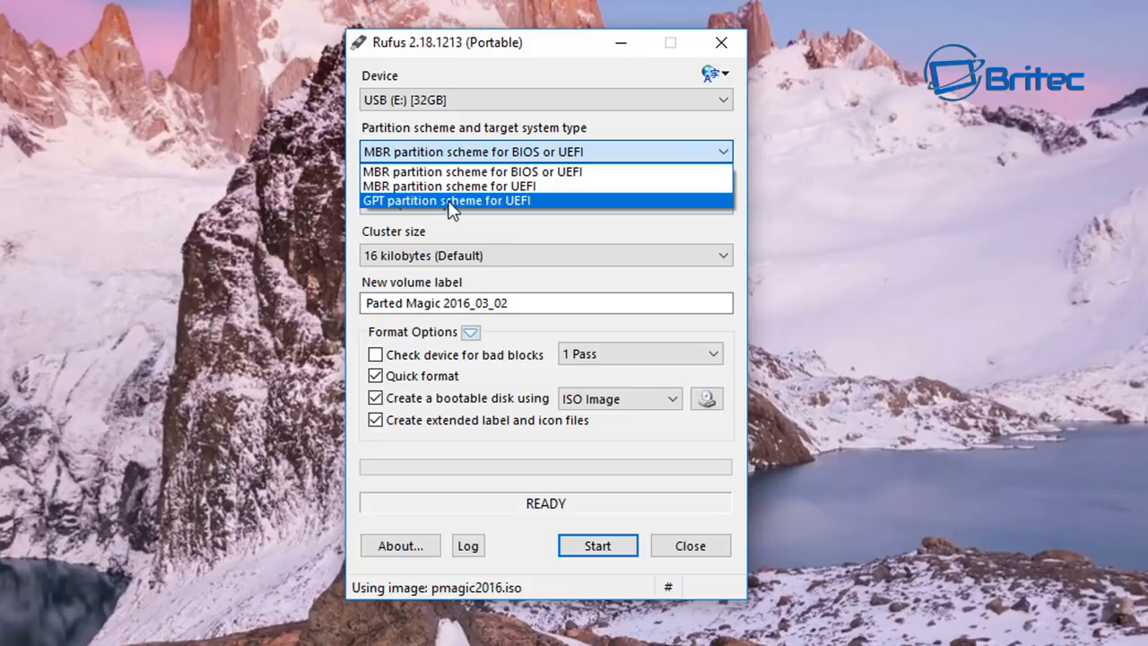
click(473, 171)
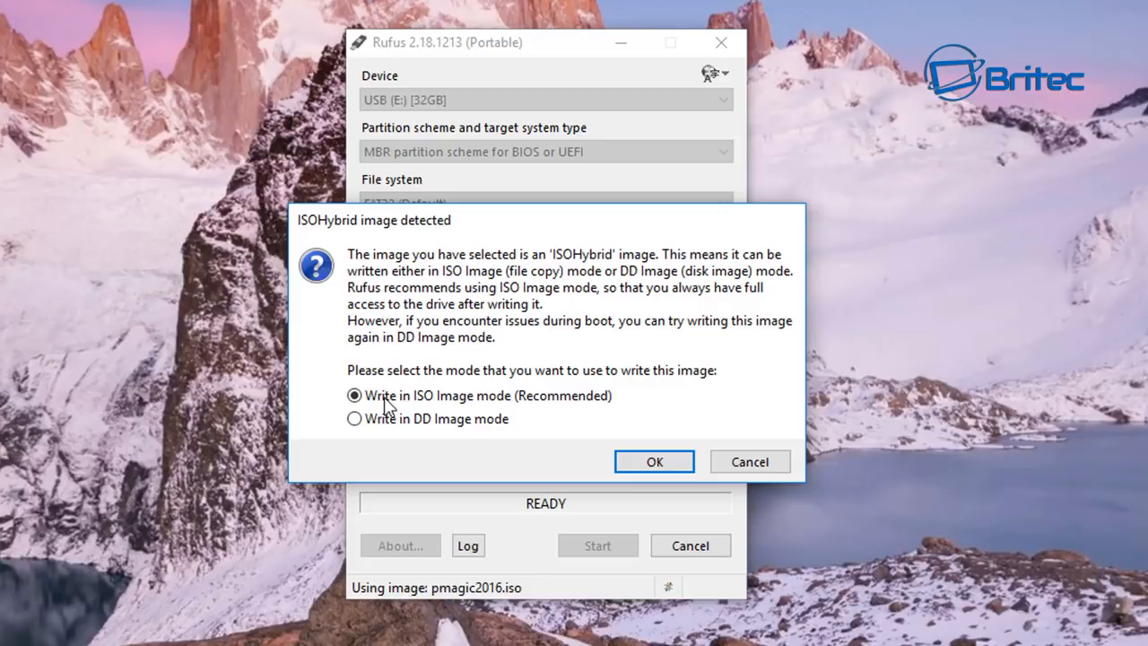
- Choose ISO Image write mode and accept erasing all data on the USB drive
click(654, 461)
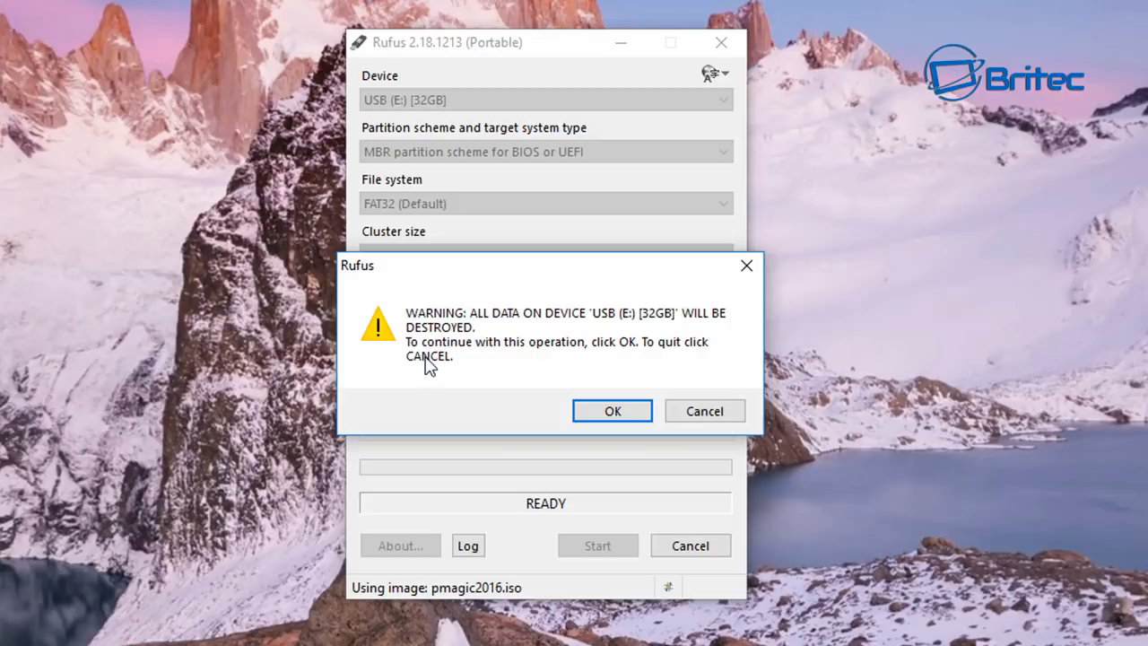
mouse_move(472, 370)
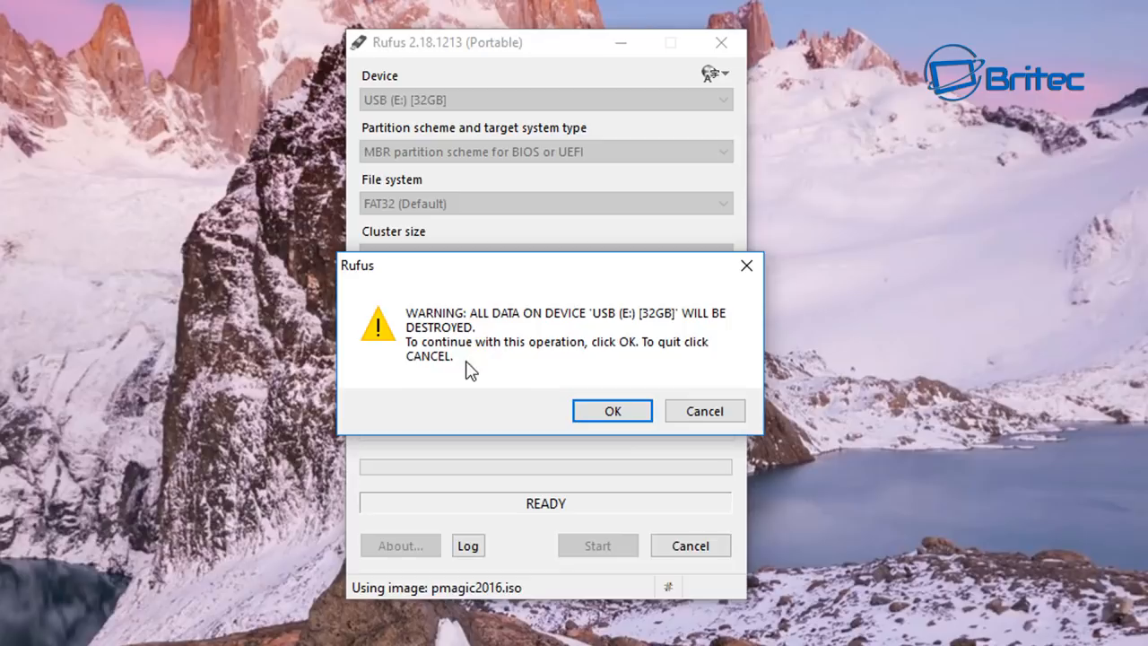
click(612, 411)
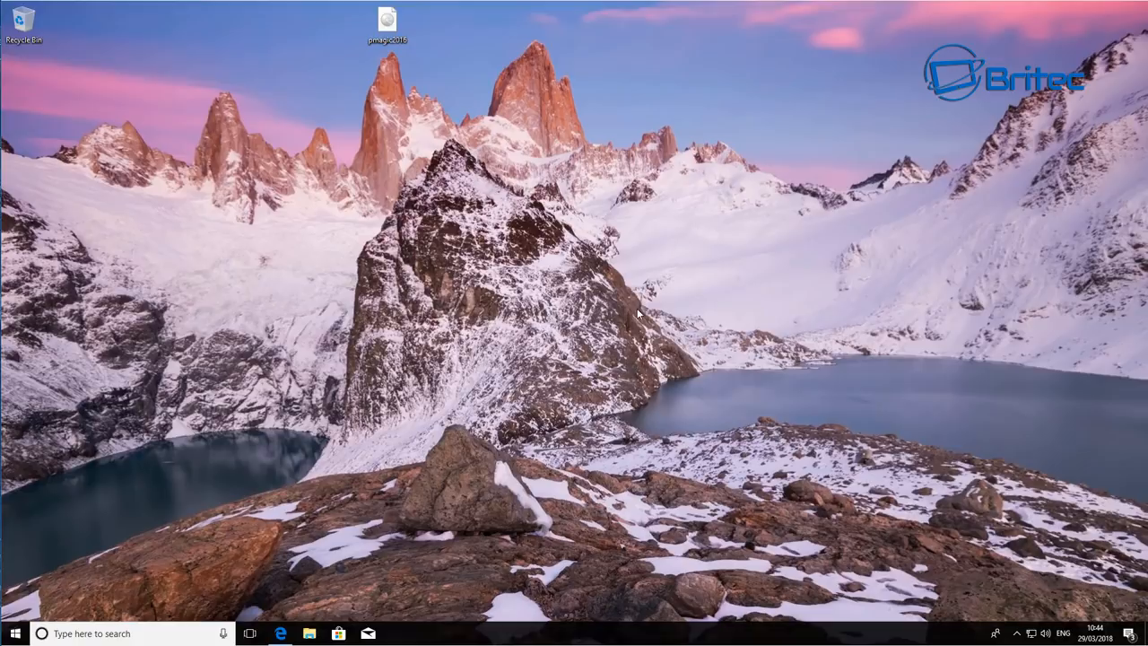
mouse_move(922, 453)
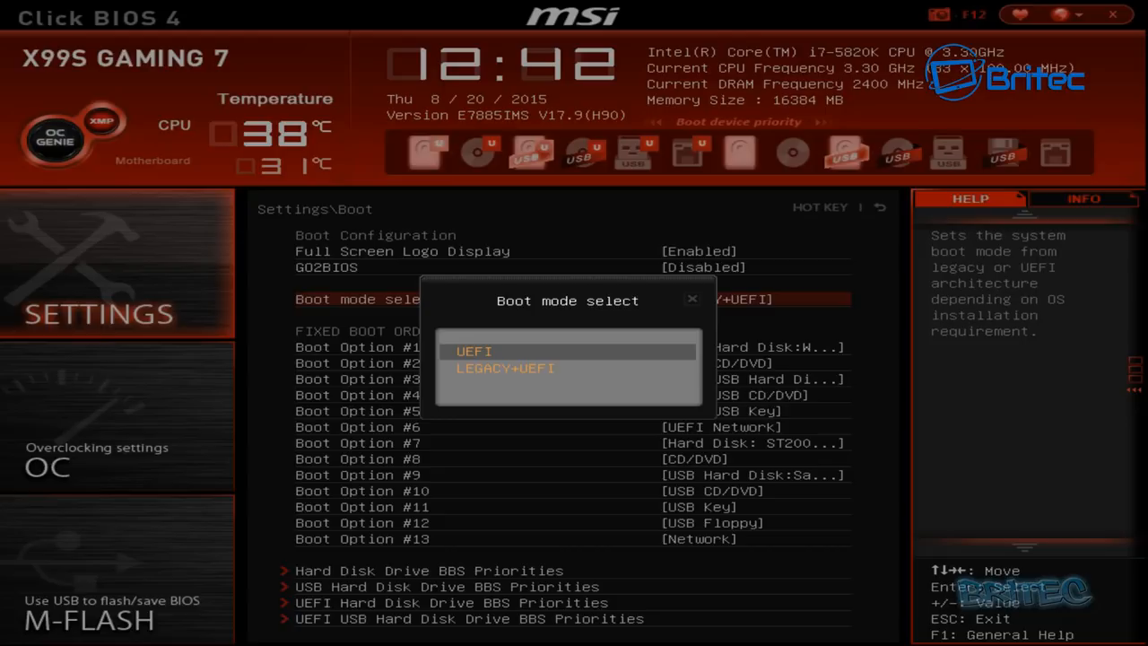
- Set boot mode to LEGACY+UEFI and return to the main Settings list
click(504, 368)
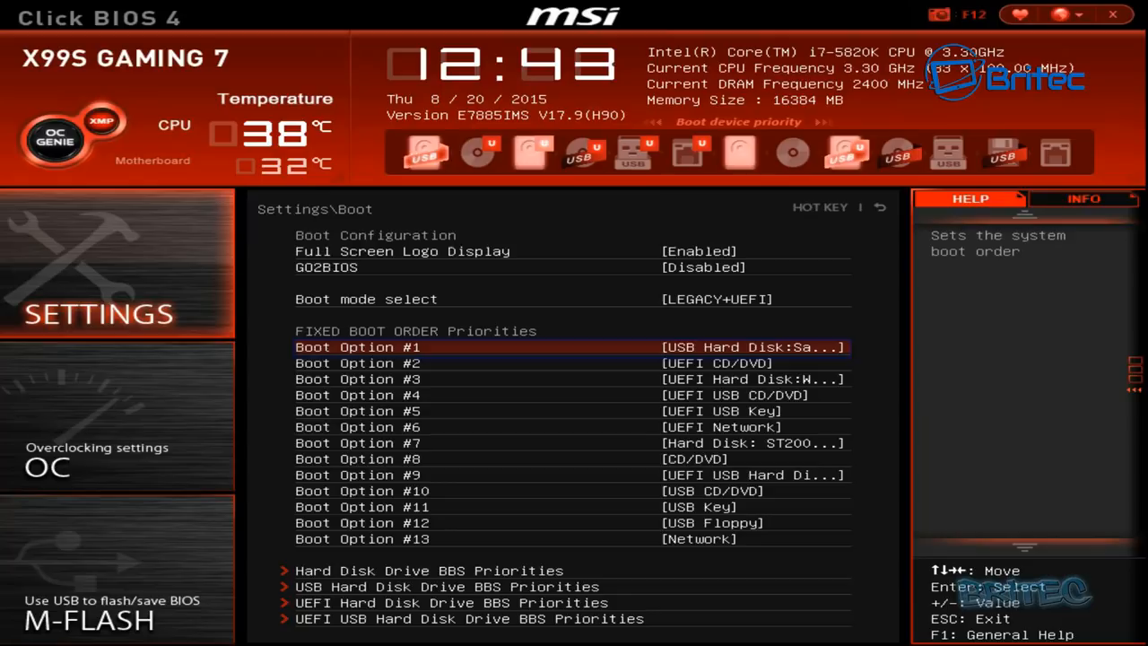
click(570, 346)
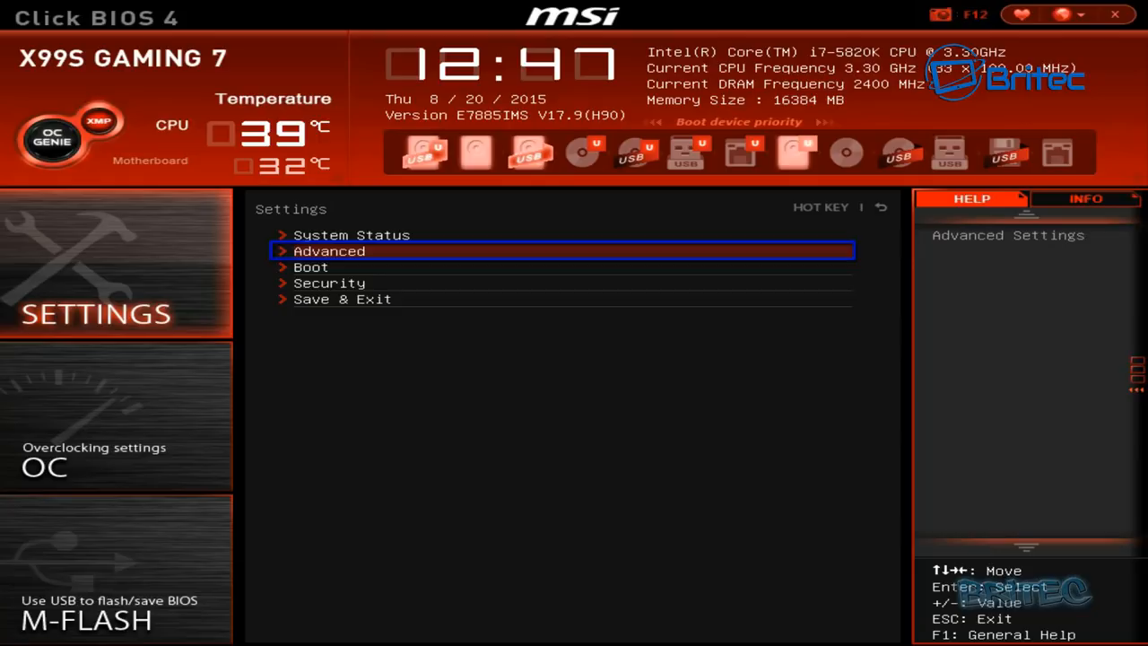
click(329, 250)
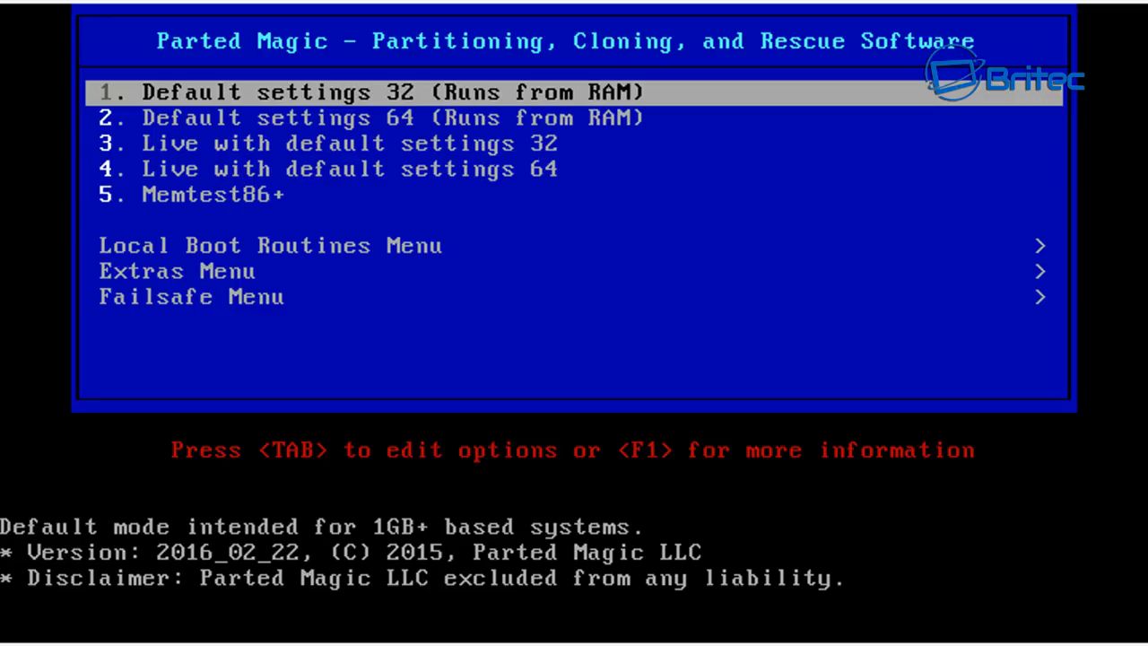
- Boot 'Default settings 64 (Runs from RAM)' from the Parted Magic menu
key(Down)
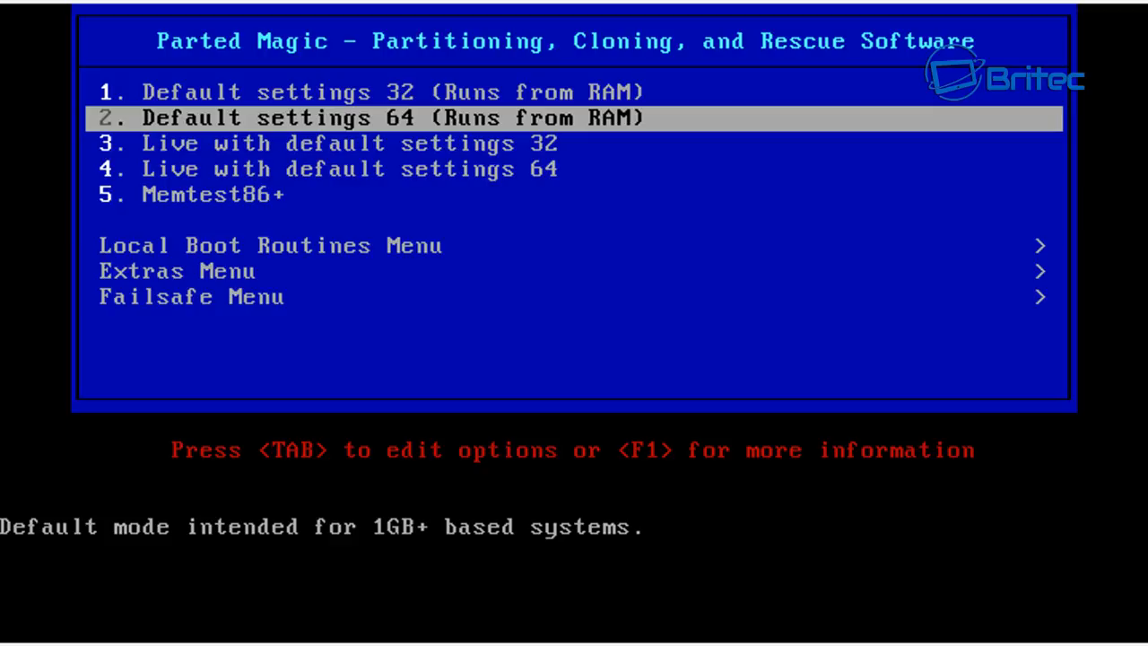
key(Return)
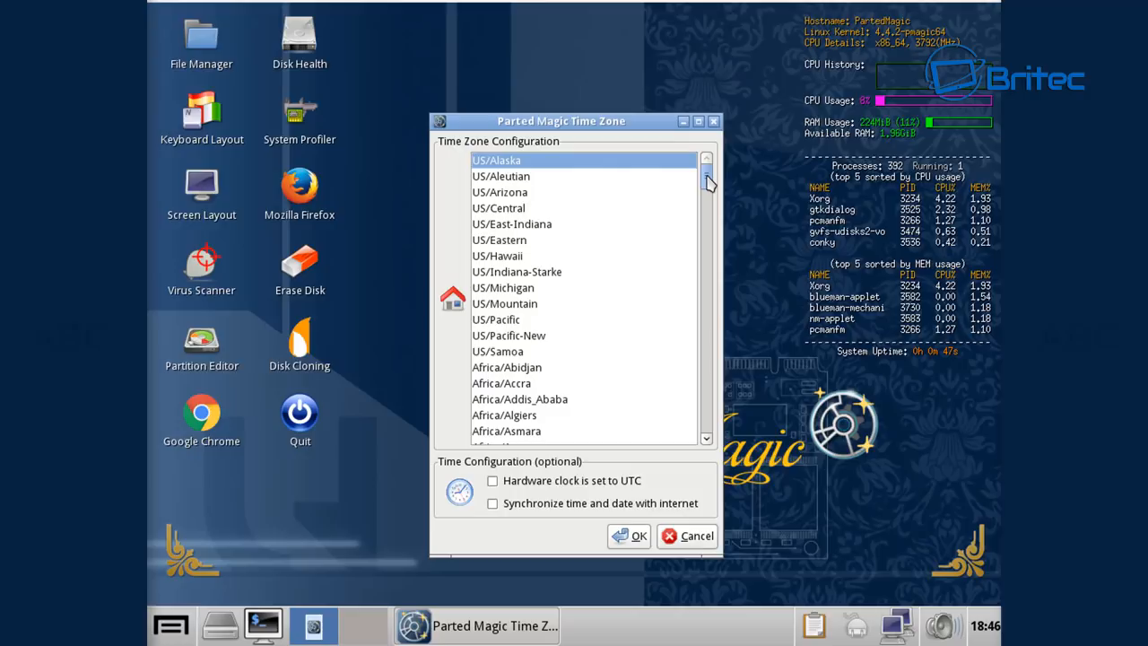
- Dismiss the Time Zone dialog on the Parted Magic desktop
scroll(down, 3)
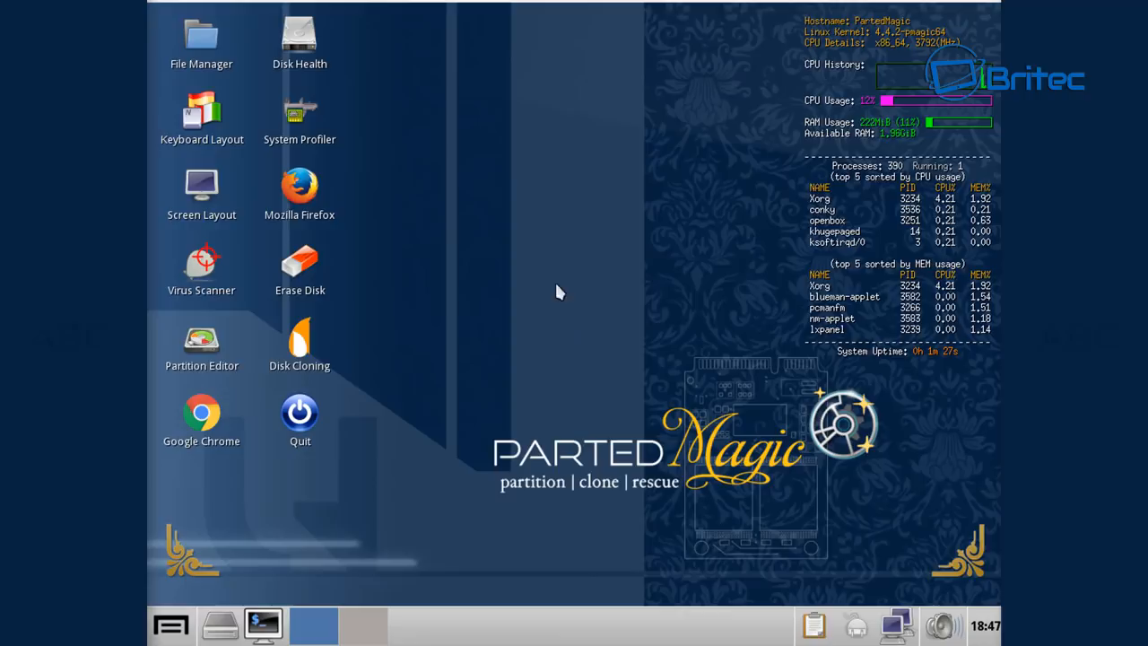
mouse_move(615, 436)
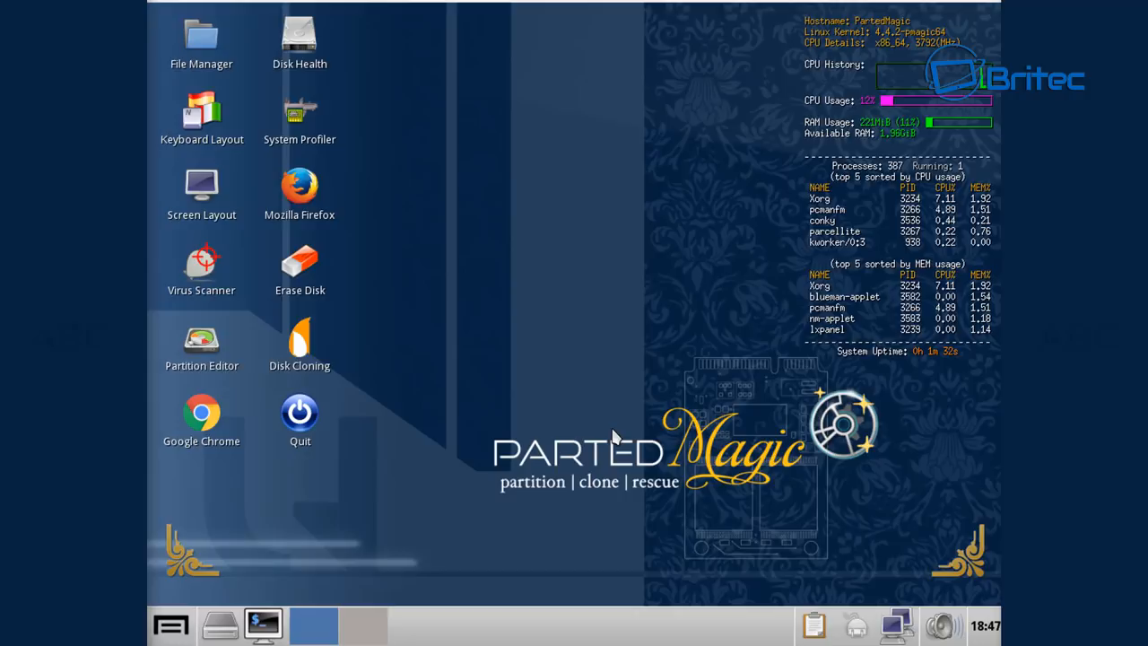
mouse_move(610, 320)
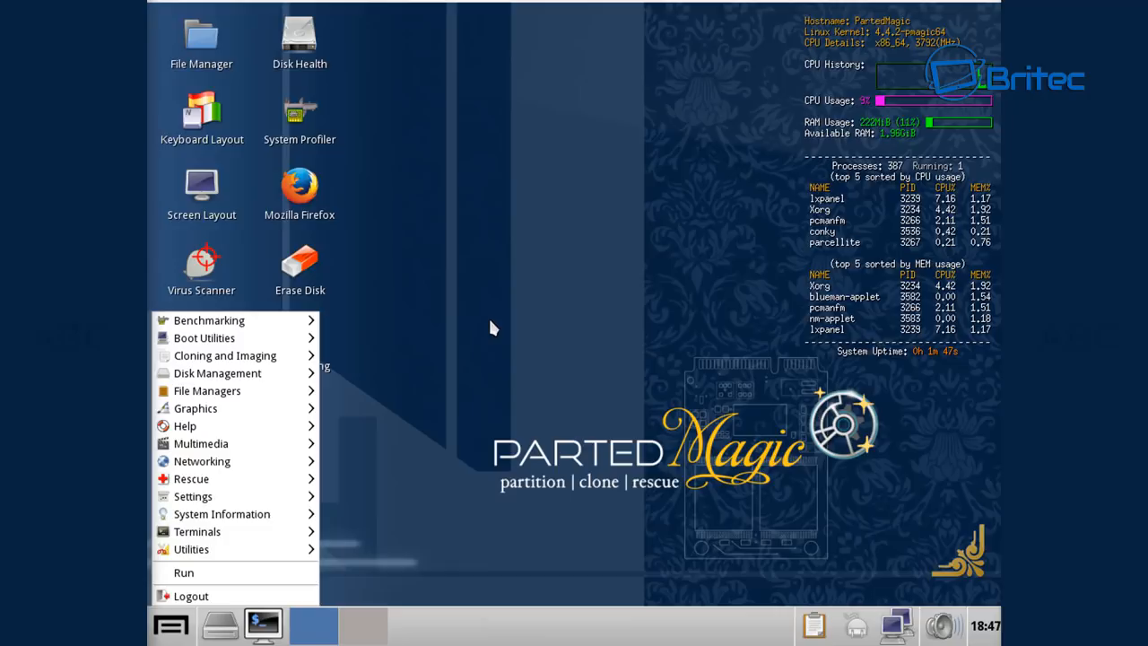
- Open Erase Disk and view its External tab methods, briefly checking Internal
click(300, 269)
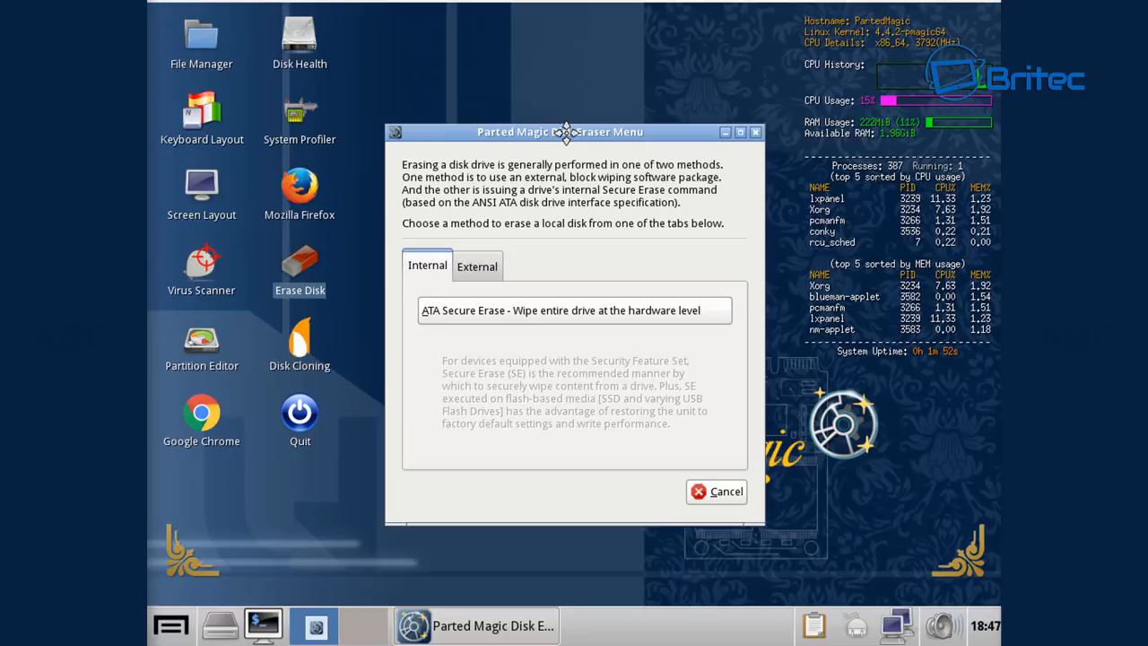
drag(559, 131, 566, 120)
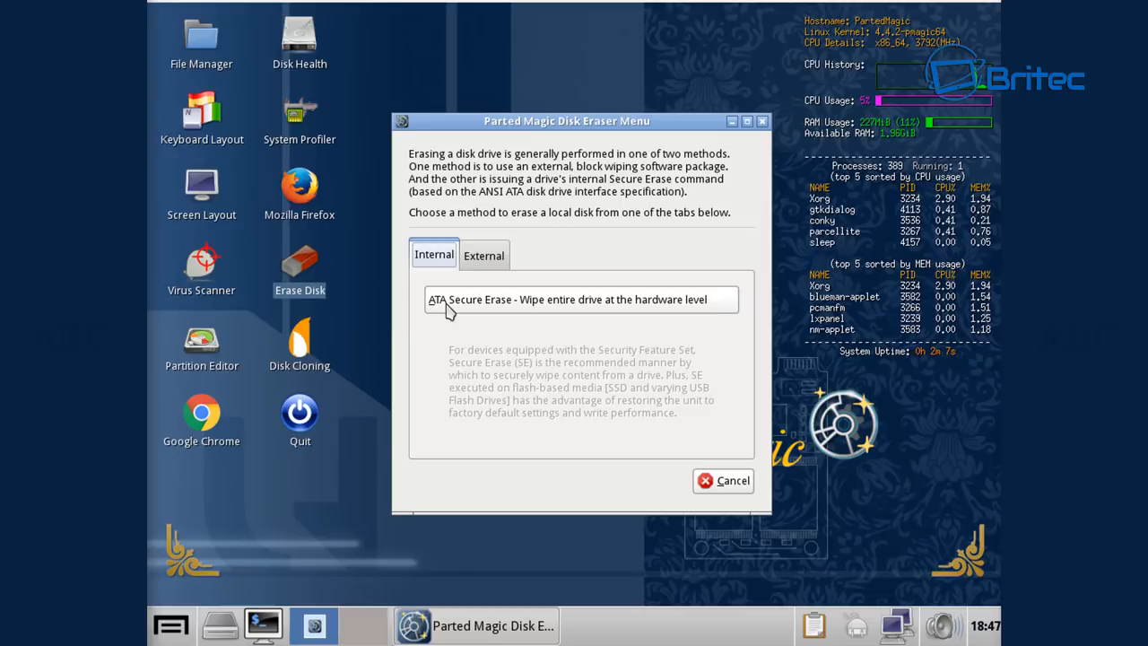
click(484, 254)
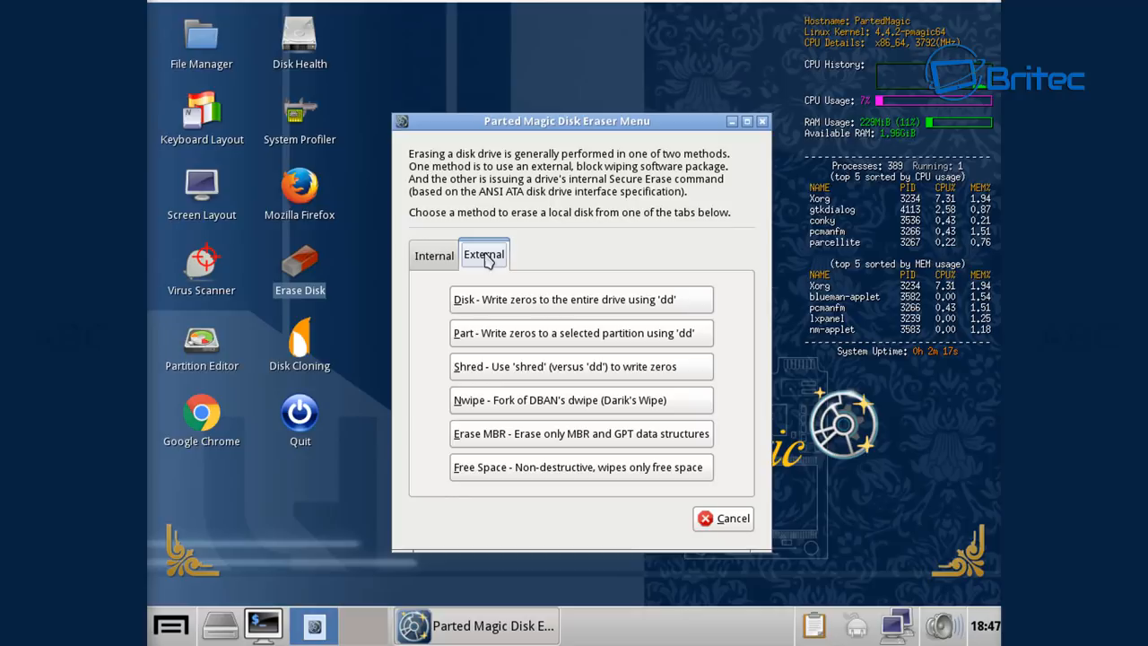
mouse_move(489, 269)
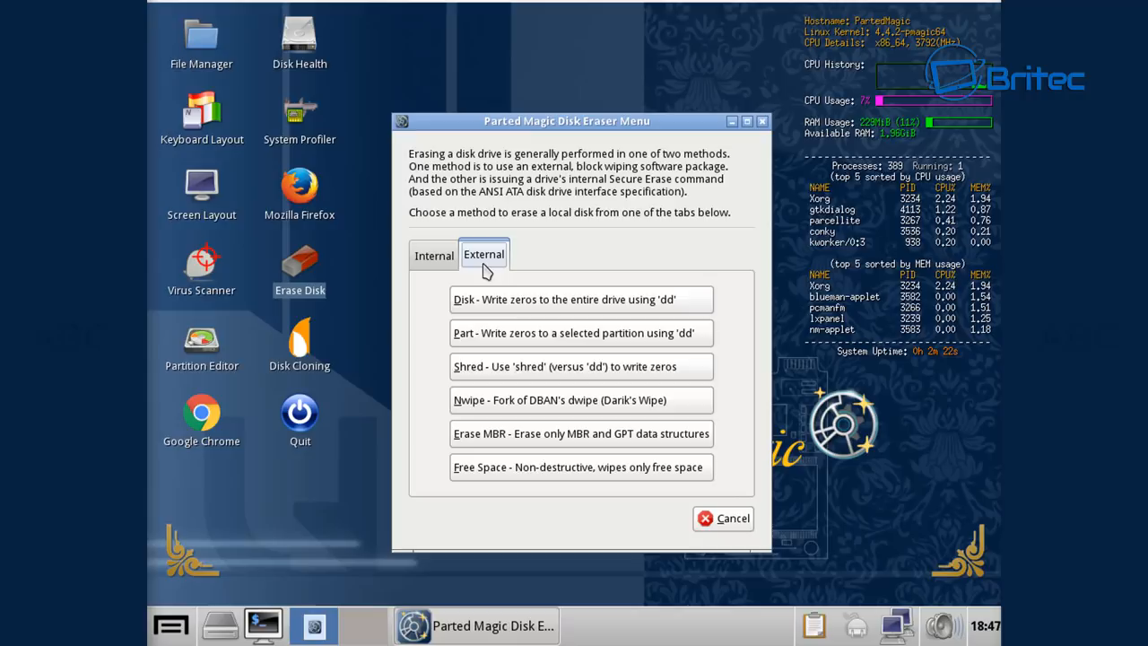
click(433, 254)
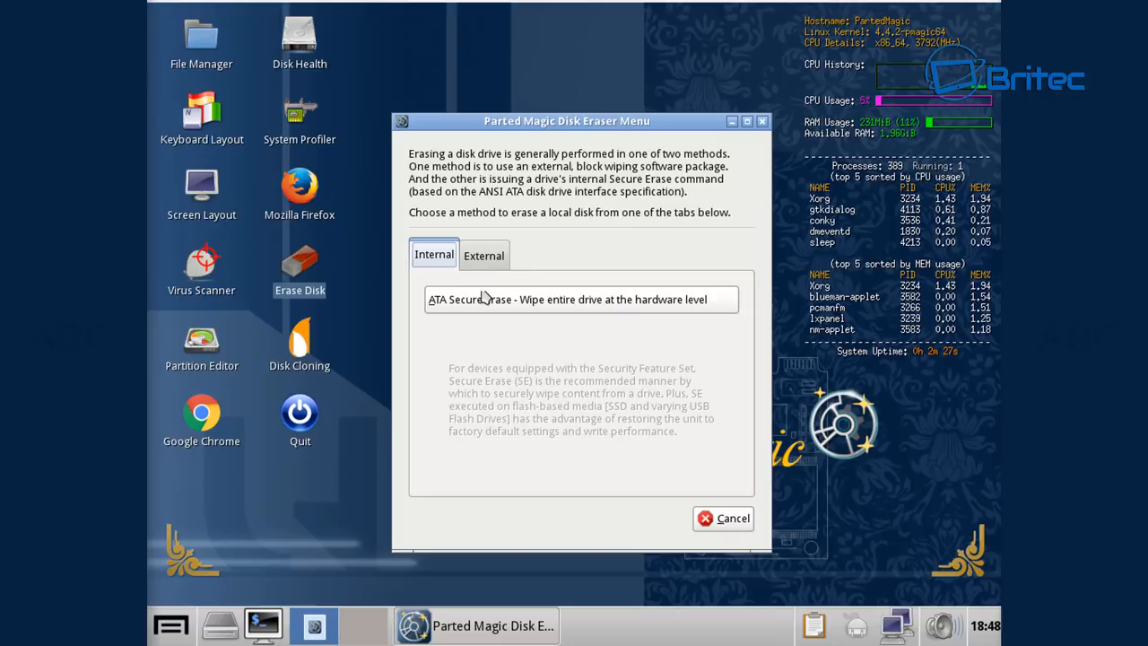
click(483, 255)
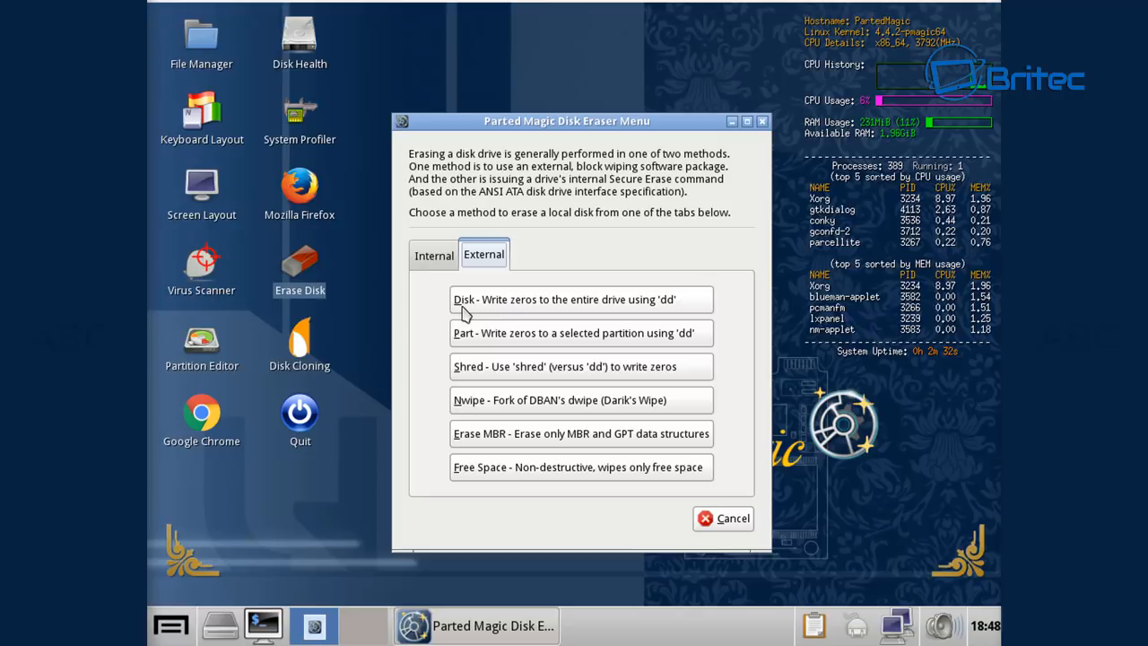
mouse_move(465, 353)
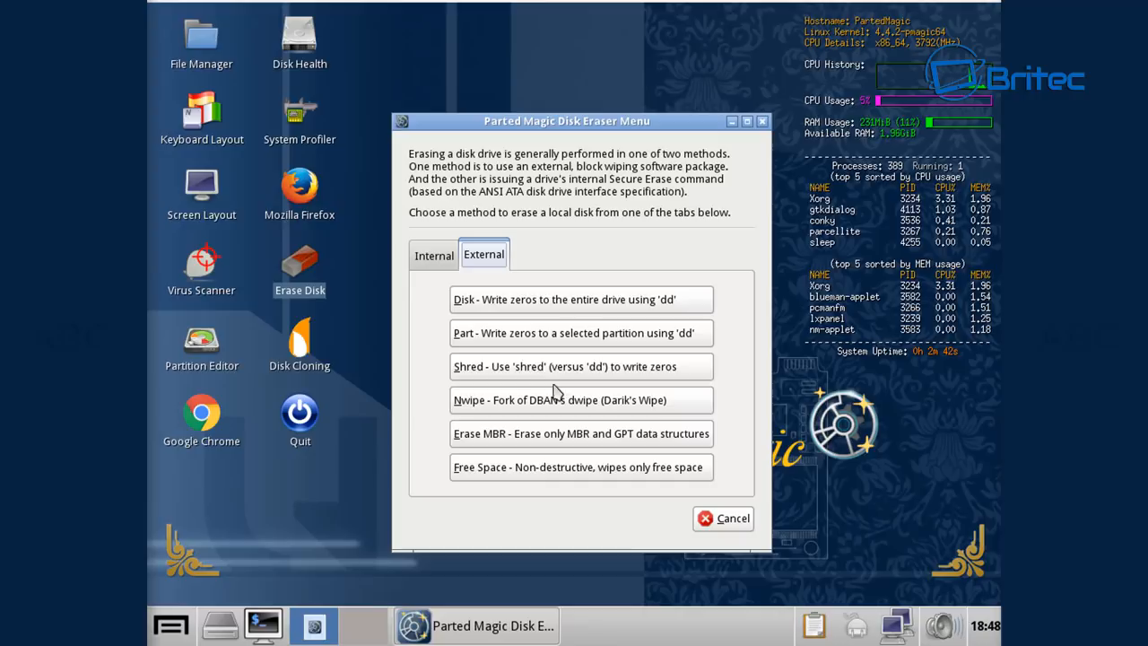
mouse_move(493, 388)
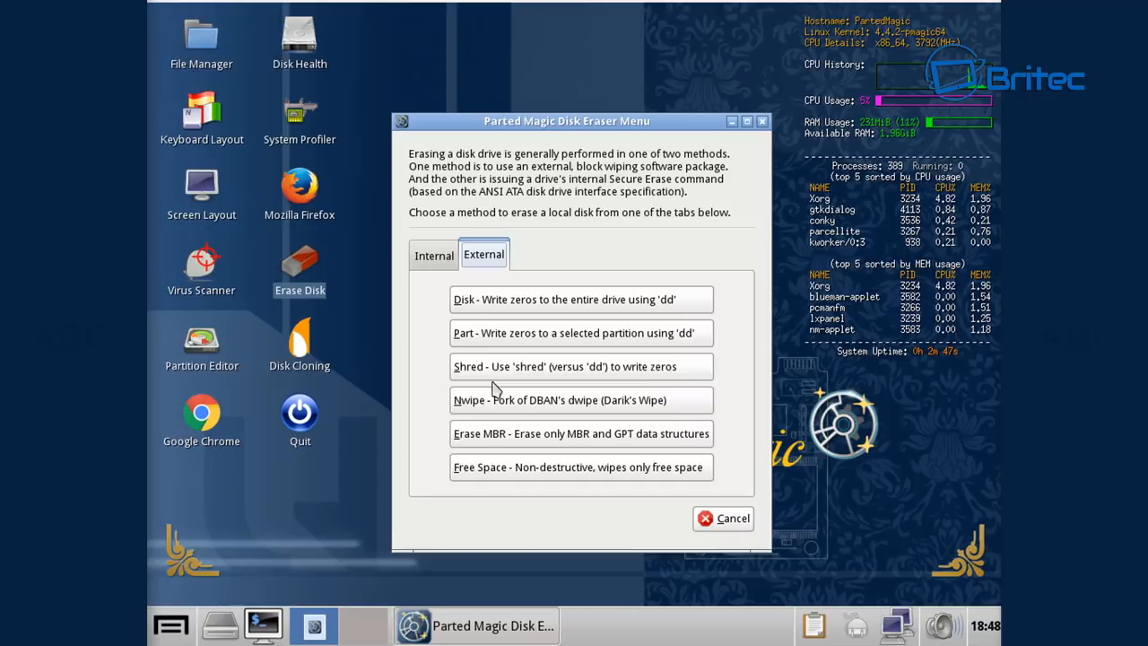
mouse_move(554, 493)
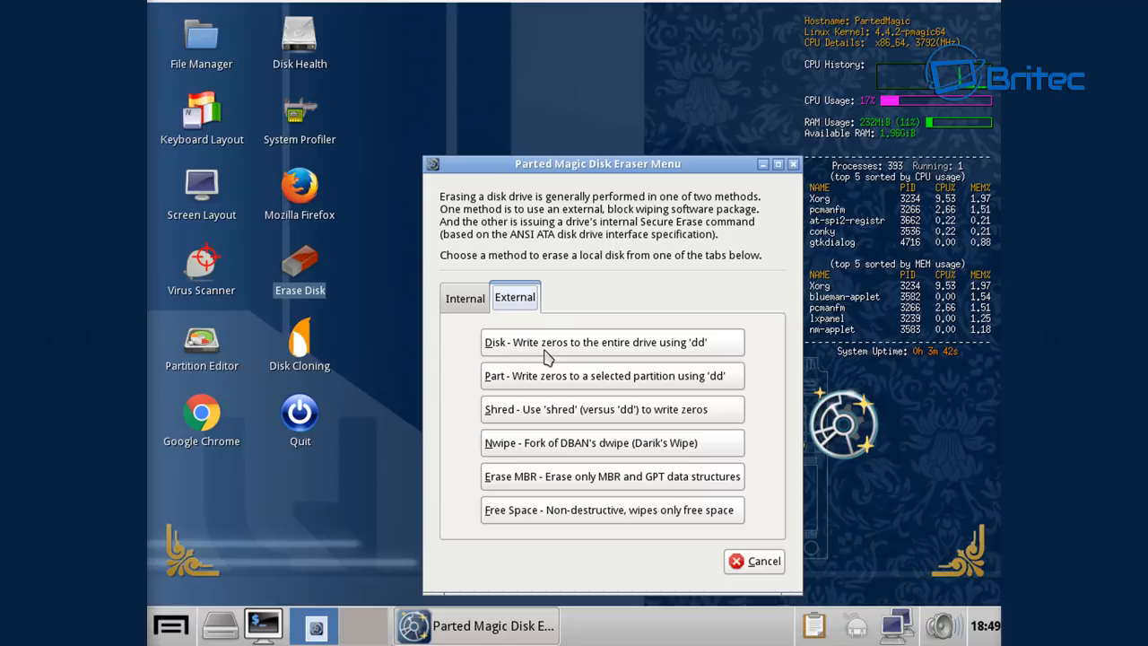
- Choose dd zero-write for the whole drive, targeting the sdb SanDisk Ultra 29.9G
click(595, 342)
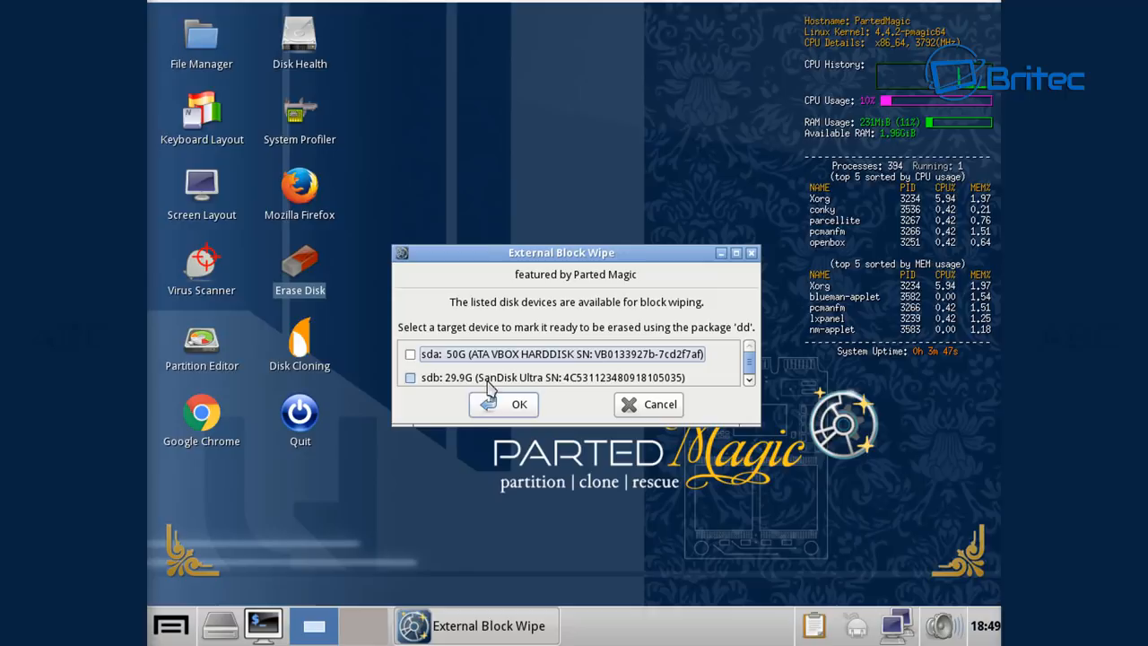
click(410, 376)
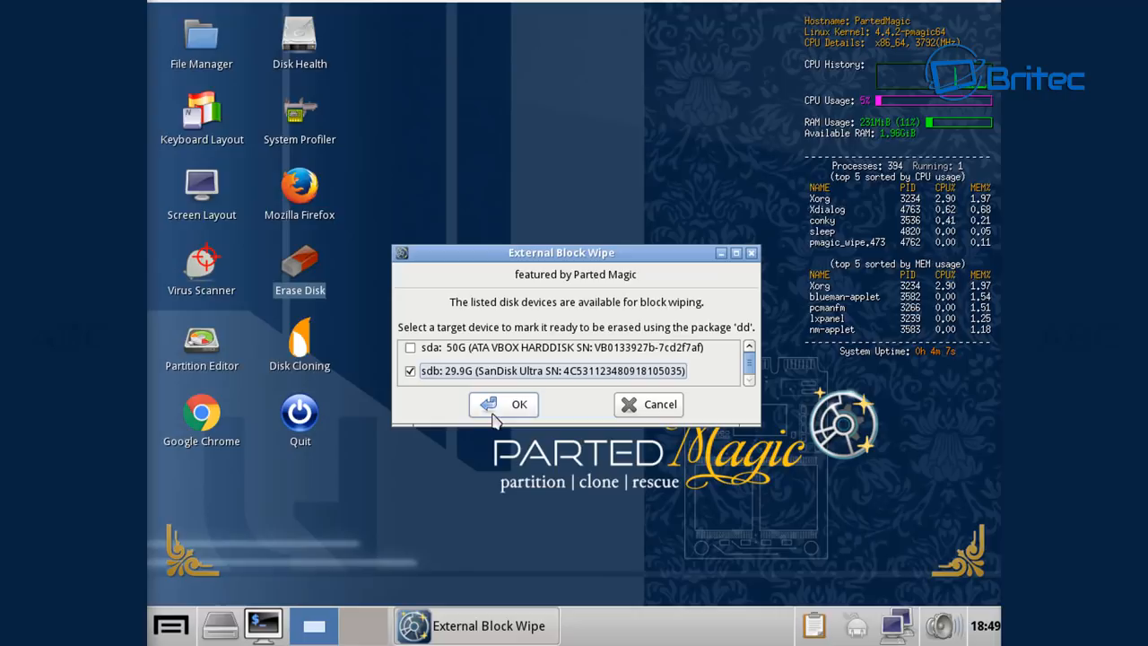
click(503, 404)
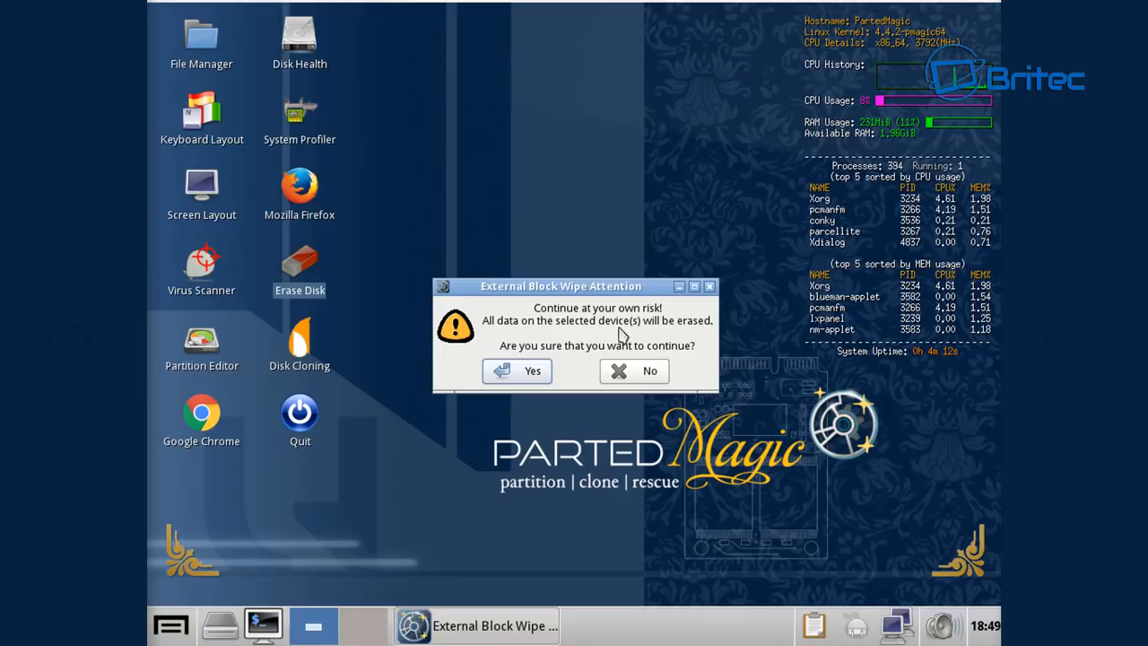
- Confirm the erase warning to zero-wipe the SanDisk drive, then subscribe to the Britec channel
click(517, 370)
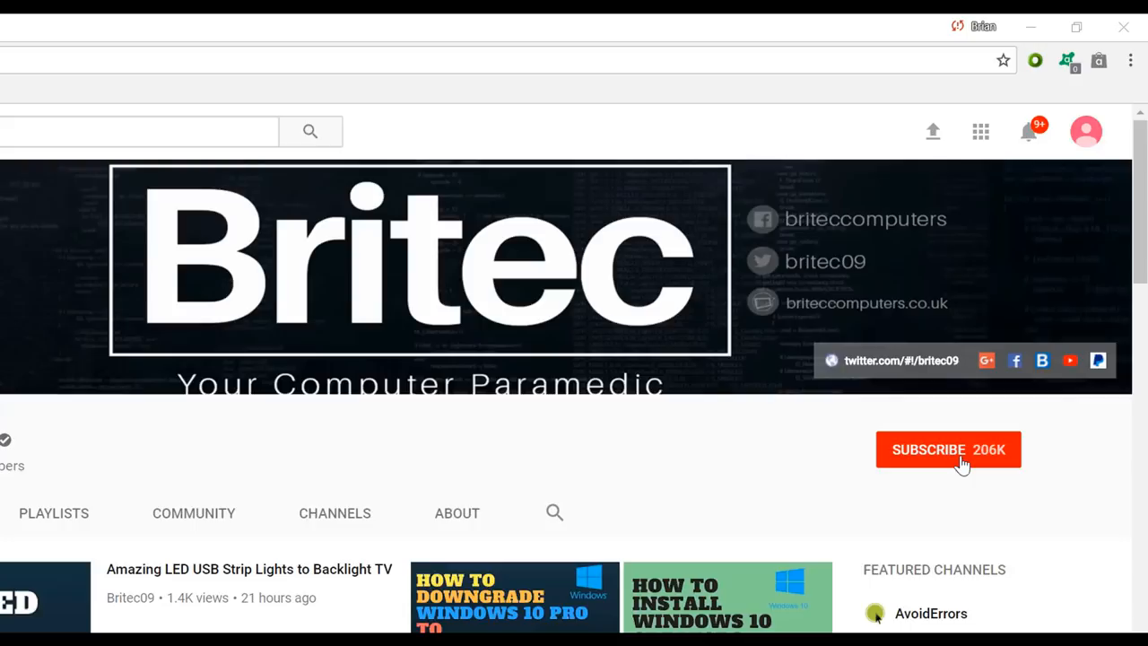
click(948, 449)
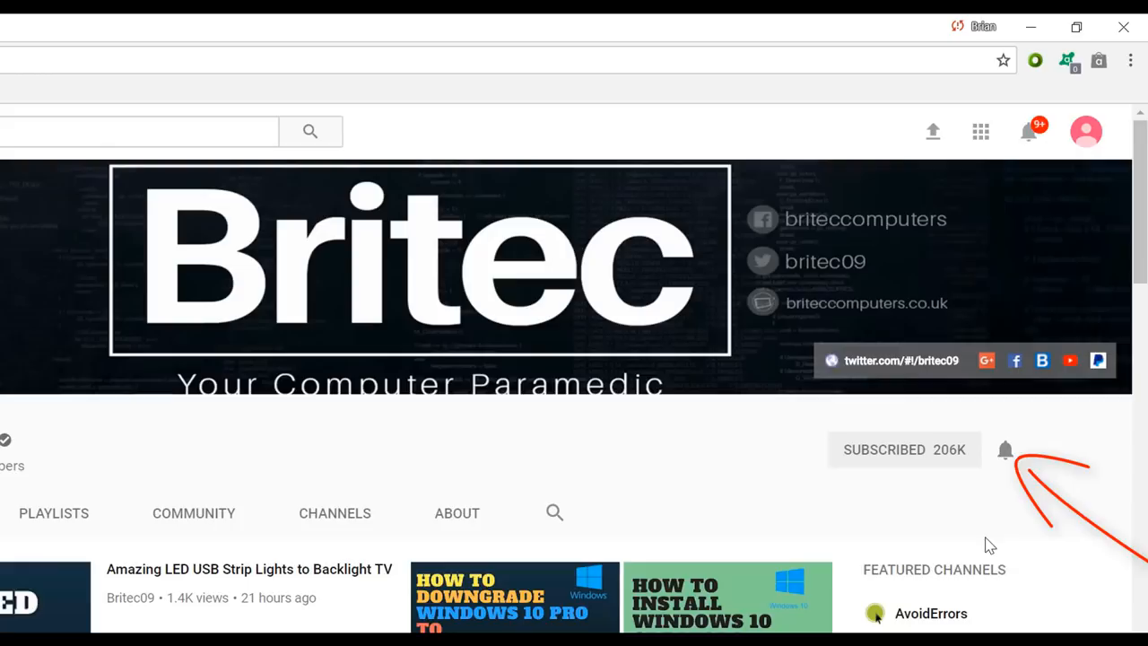